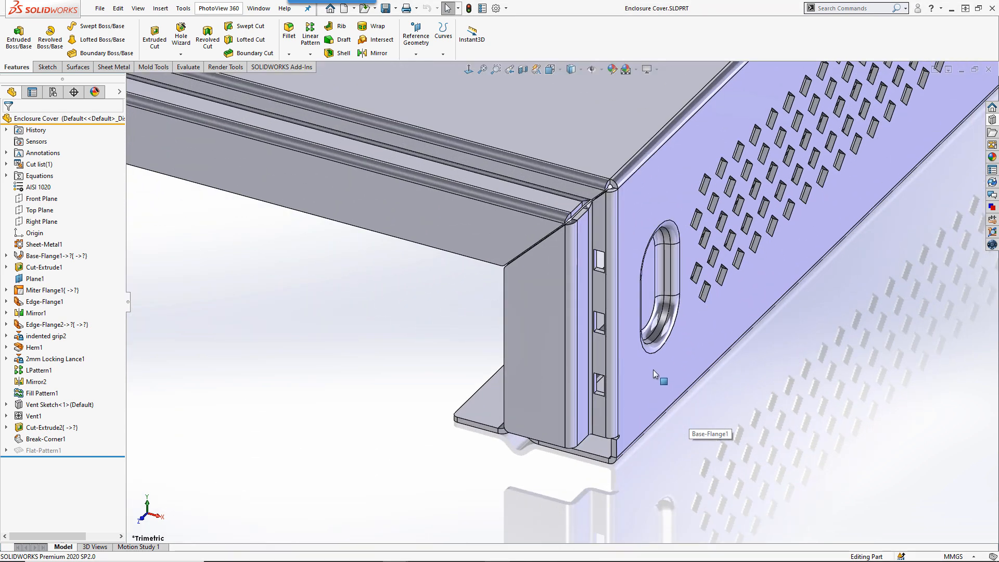
{"action": "mouse_move", "coordinate": [358, 348]}
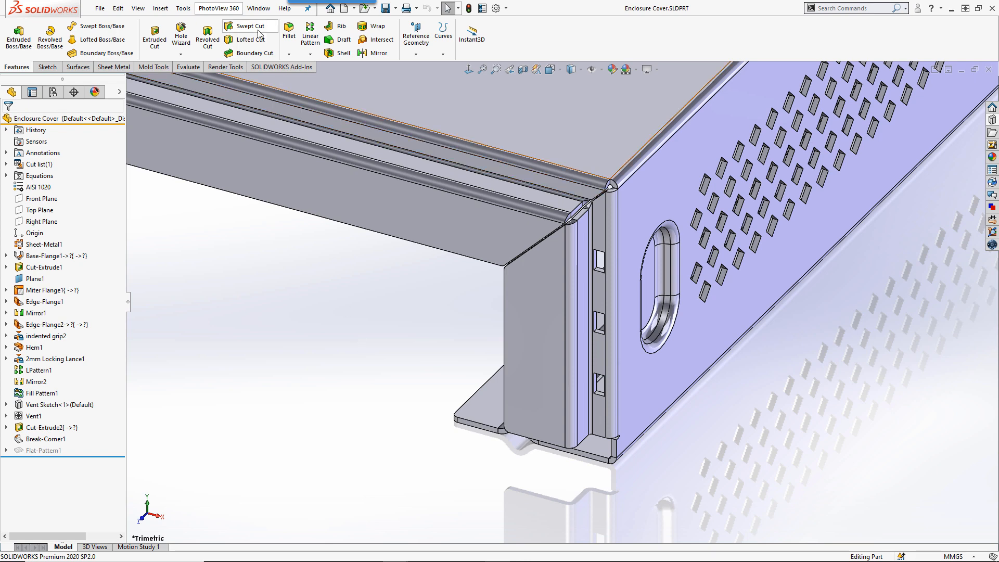
Step: Tile the Enclosure Cover and Sheet Metal Working windows vertically side by side
{"action": "left_click", "coordinate": [258, 8]}
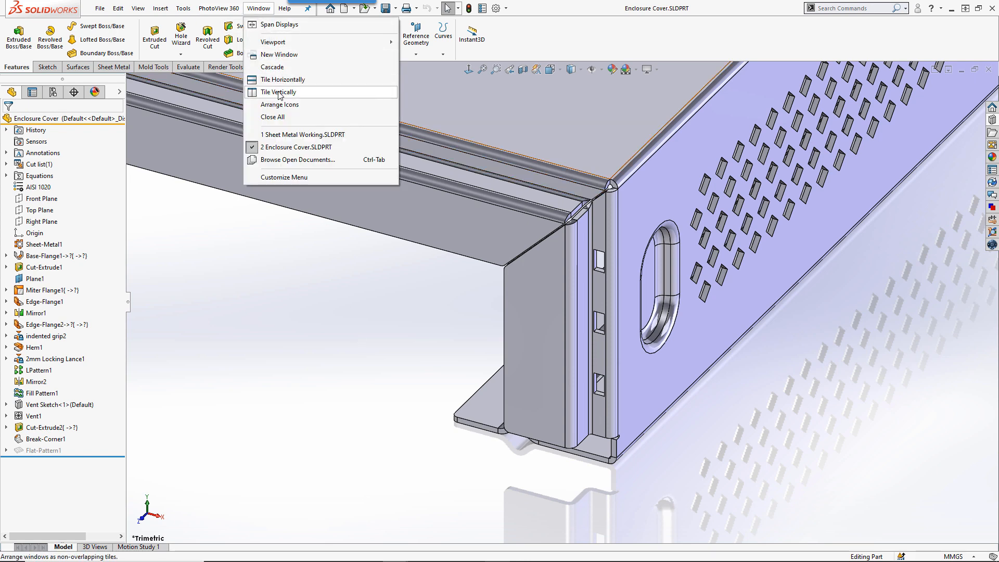
{"action": "left_click", "coordinate": [278, 91]}
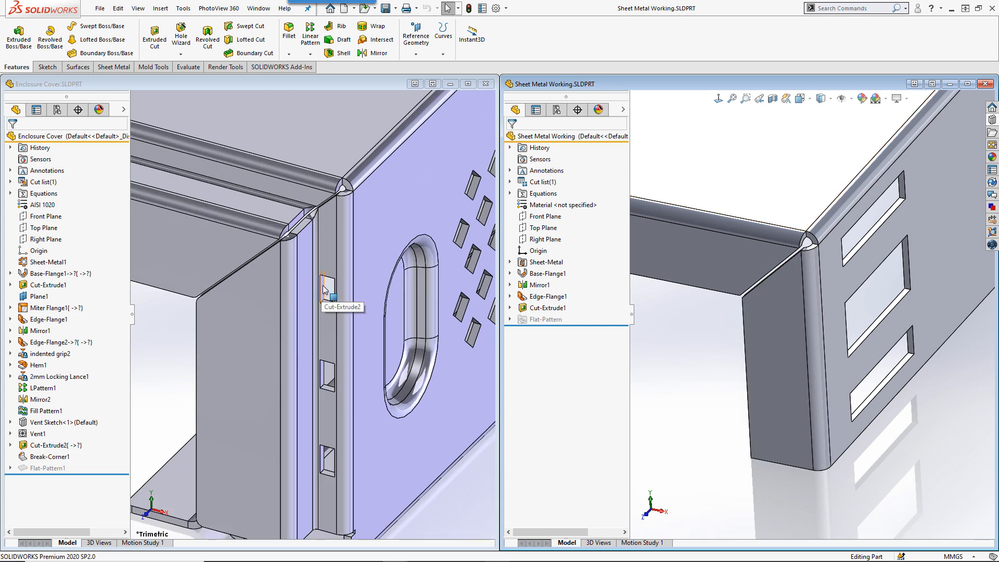
Step: Copy Cut-Extrude2 onto the Sheet Metal Working flange, deleting its external relations
{"action": "left_click", "coordinate": [326, 289]}
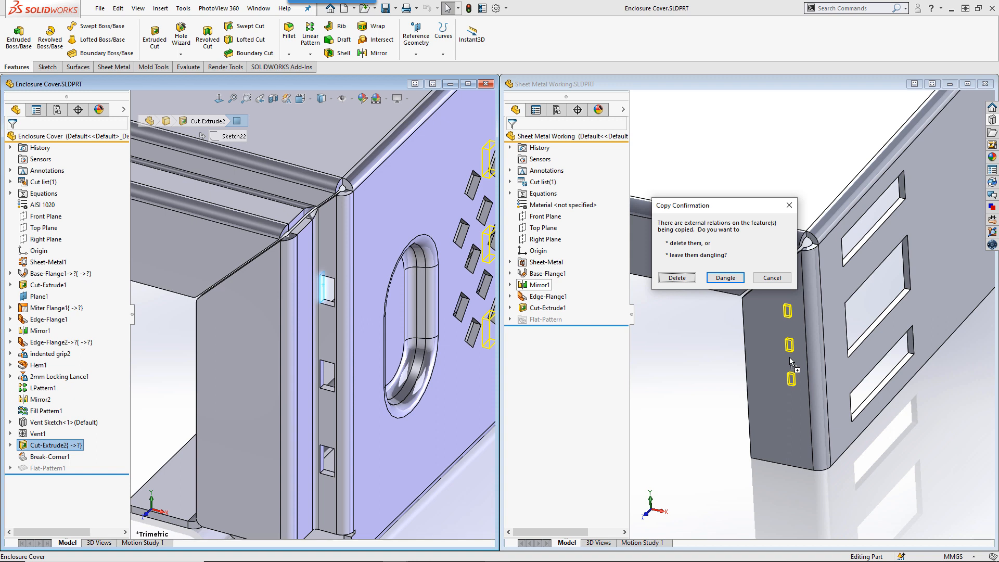
{"action": "mouse_move", "coordinate": [789, 358]}
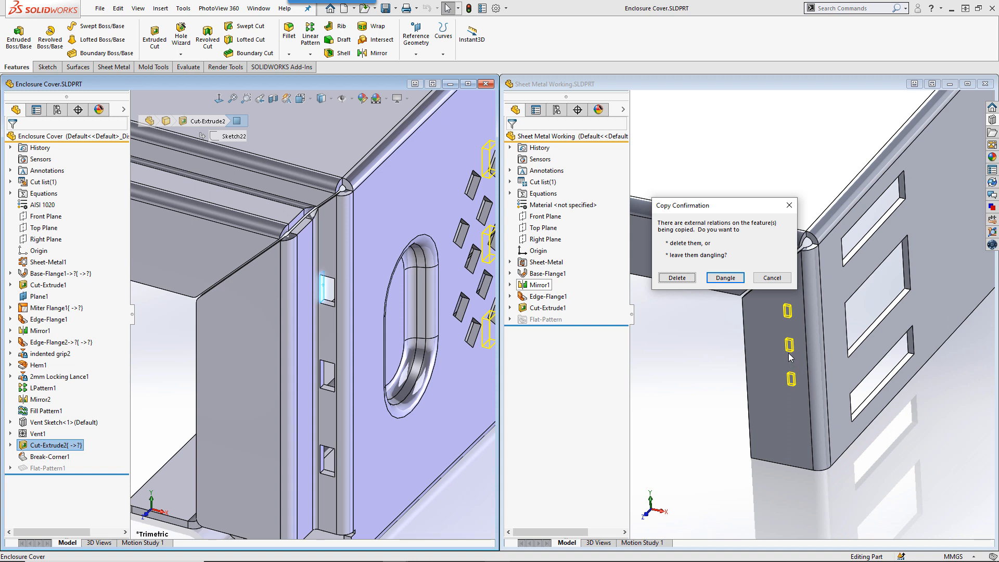
{"action": "mouse_move", "coordinate": [725, 277]}
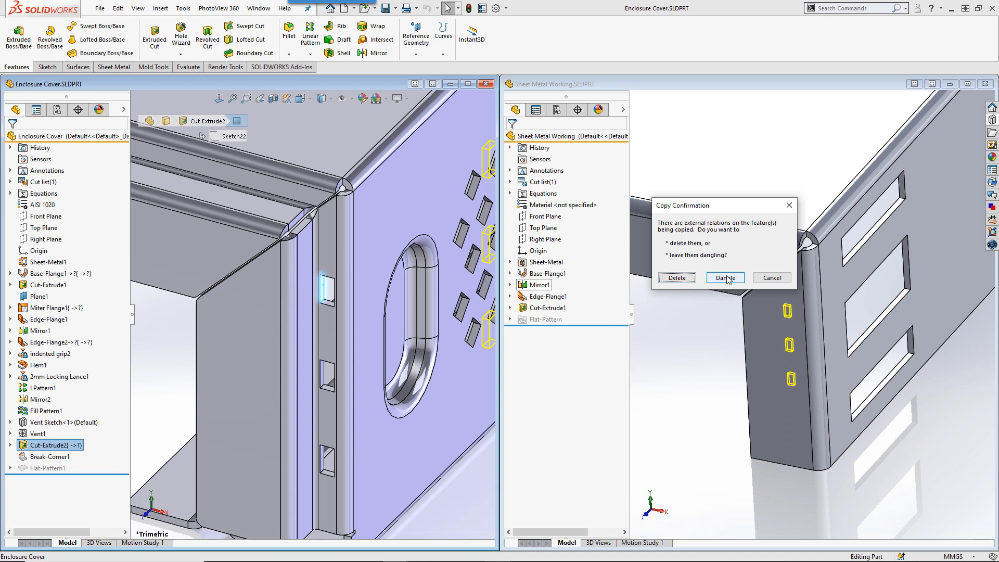
{"action": "mouse_move", "coordinate": [686, 279]}
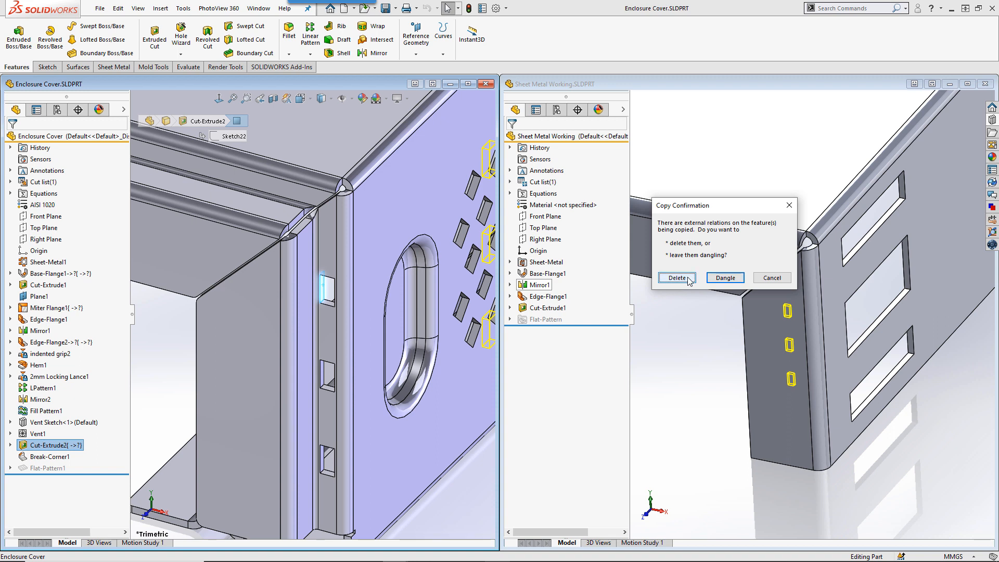
{"action": "left_click", "coordinate": [676, 277]}
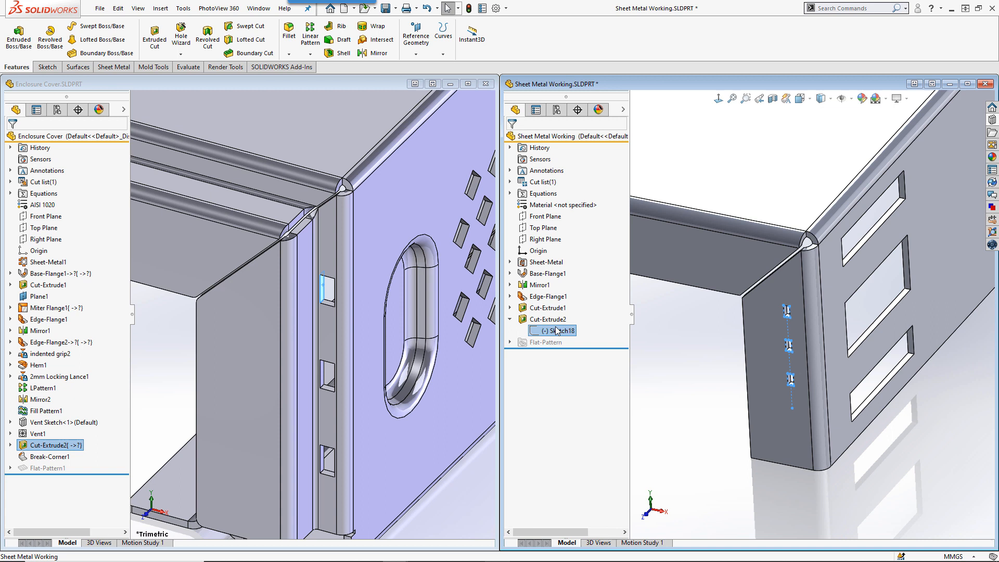
Step: Edit the copied hole sketch and correct the 10.02 distance to 10 mm
{"action": "double_click", "coordinate": [556, 331]}
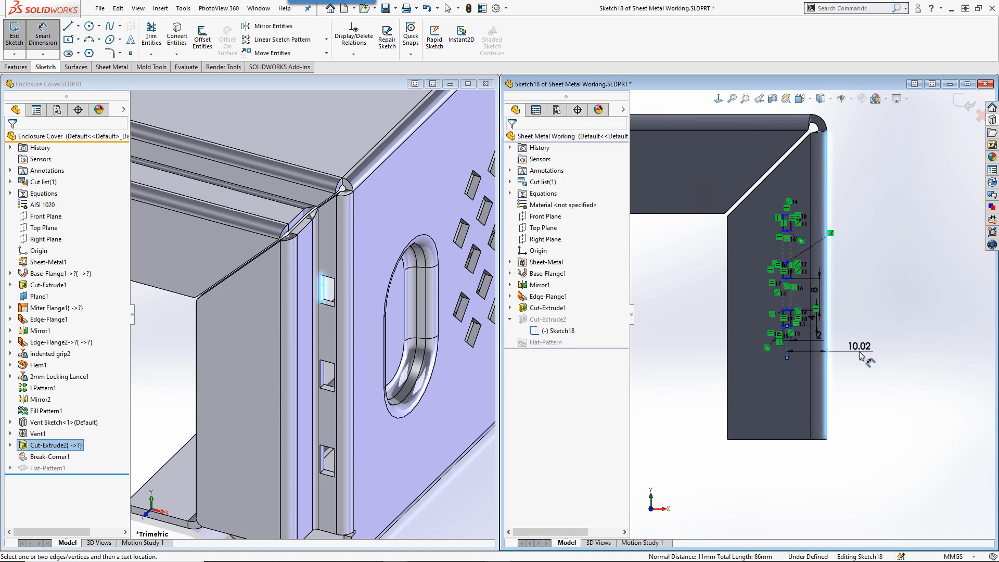
{"action": "double_click", "coordinate": [858, 347]}
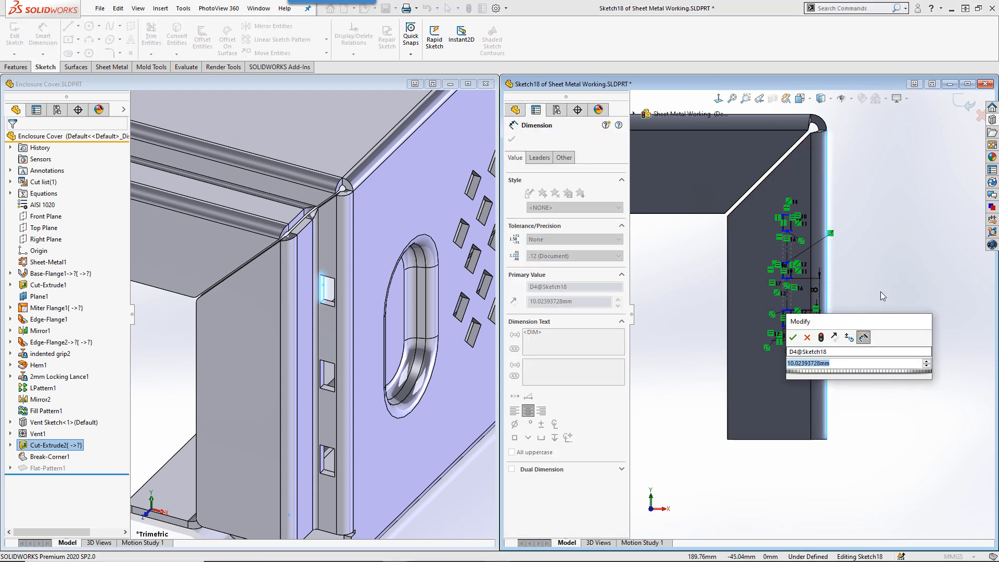
{"action": "left_click", "coordinate": [793, 338]}
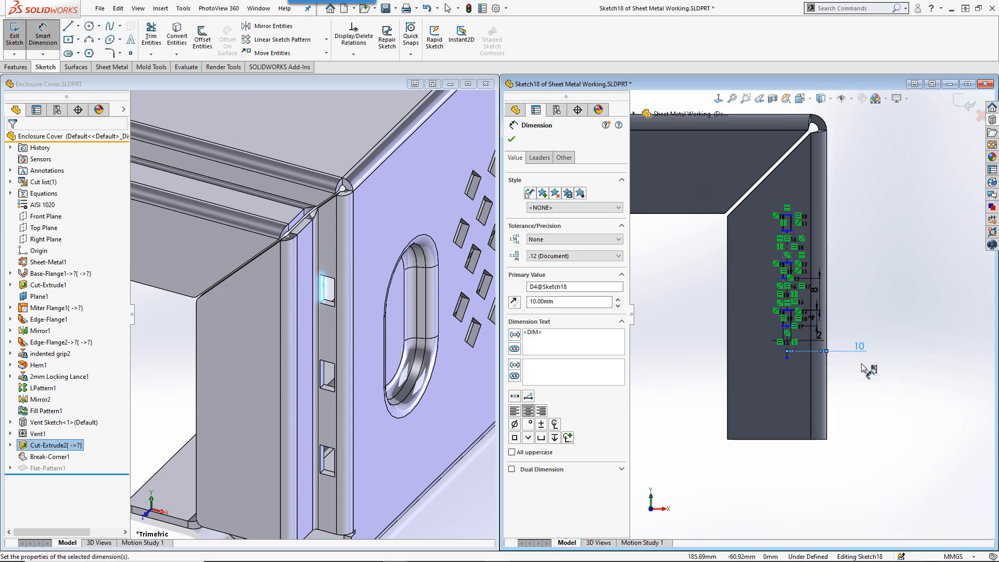
{"action": "left_click", "coordinate": [787, 451]}
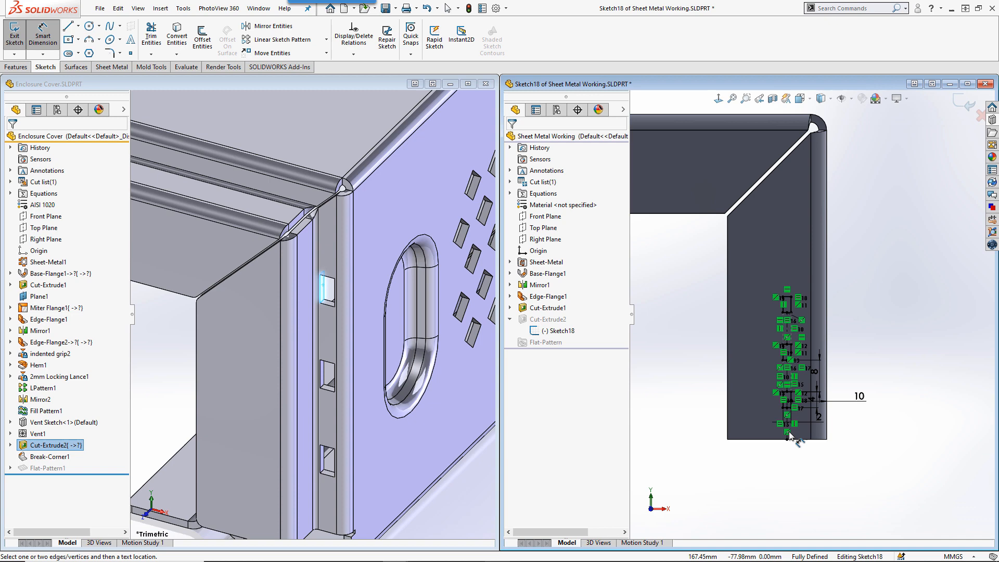
Step: Add a 20 mm dimension from the bottom hole to the flange edge
{"action": "left_click", "coordinate": [782, 422]}
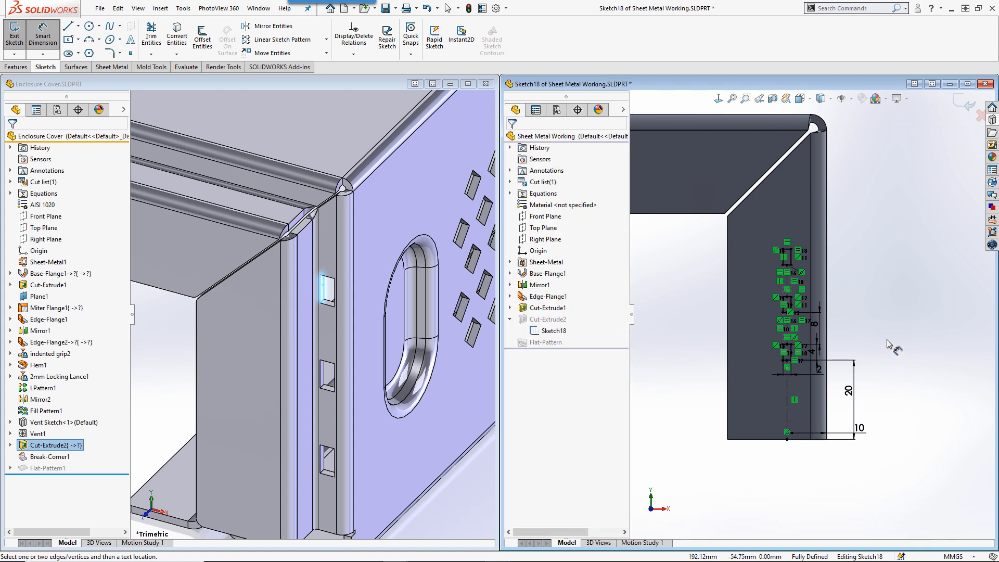
{"action": "left_click", "coordinate": [11, 28]}
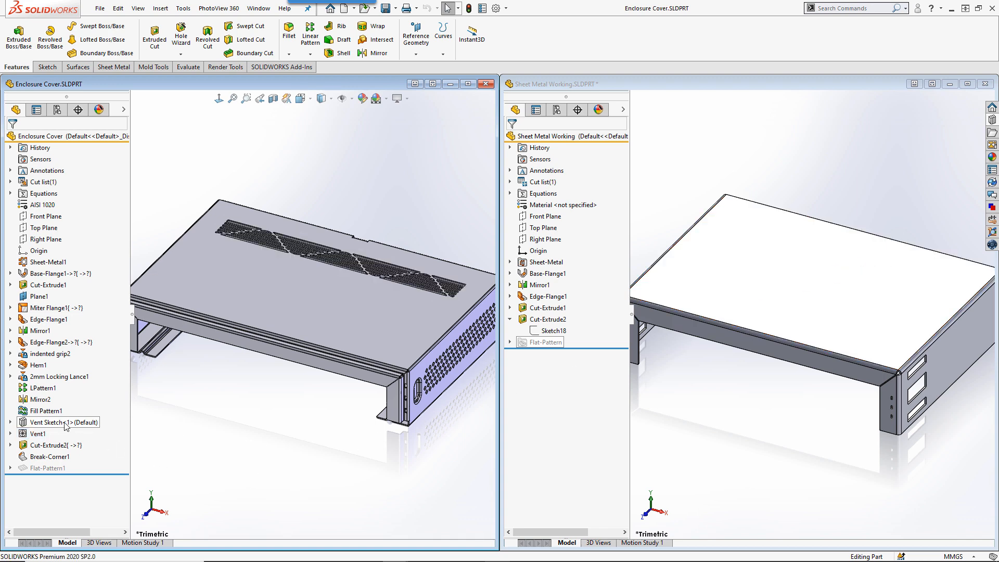
Step: Bring up the context options for Vent Sketch in the Enclosure Cover tree
{"action": "right_click", "coordinate": [46, 423]}
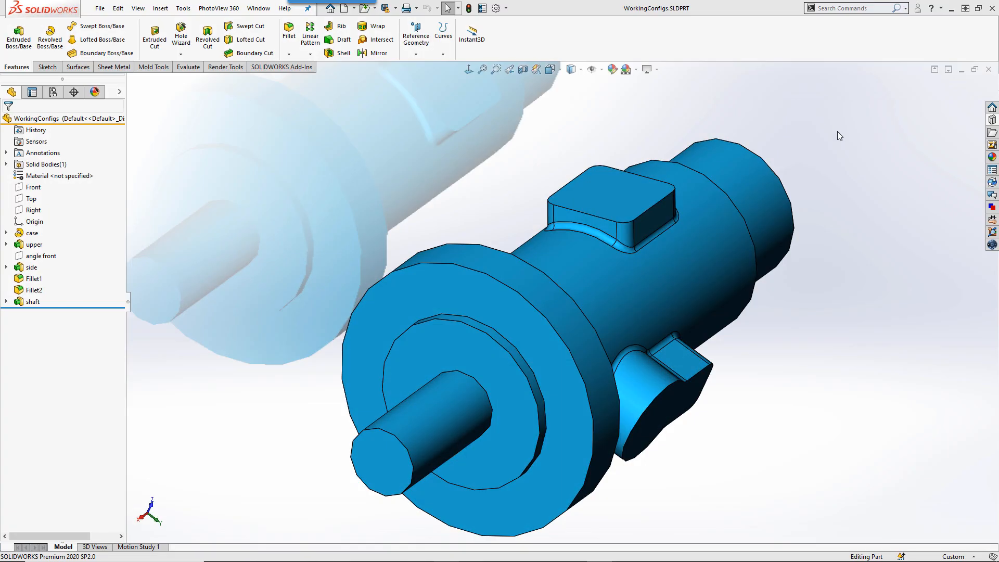
Step: Place the sae j1926-1 port from the Design Library on the boss top face in 7/16-20 size
{"action": "left_click", "coordinate": [993, 122]}
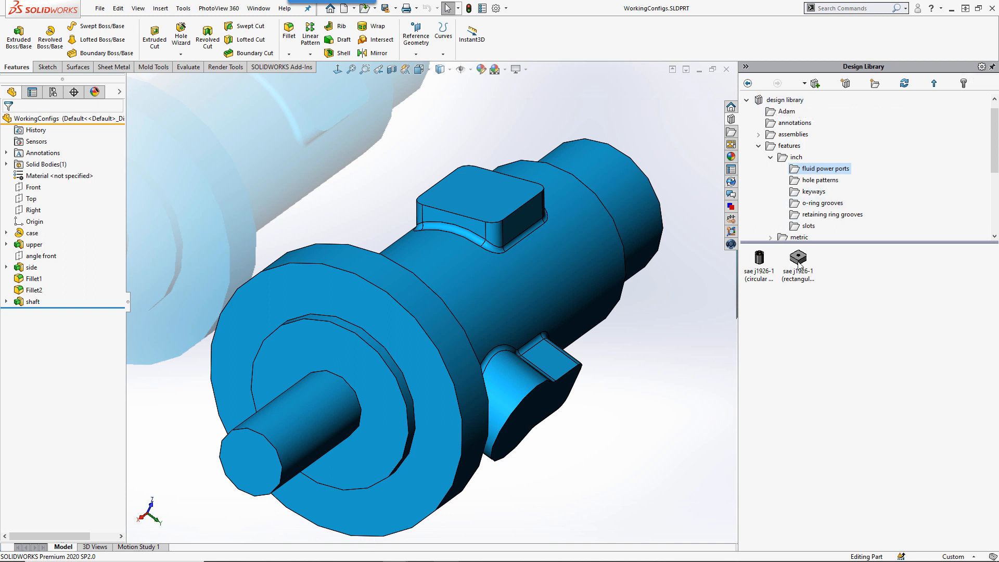
{"action": "mouse_move", "coordinate": [794, 265]}
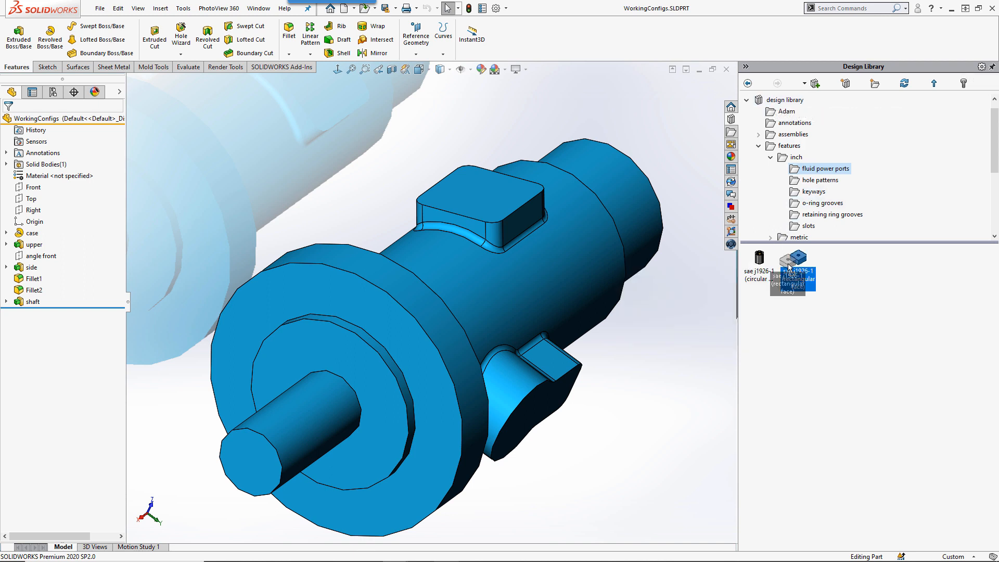
{"action": "left_click_drag", "start_coordinate": [794, 267], "coordinate": [481, 188]}
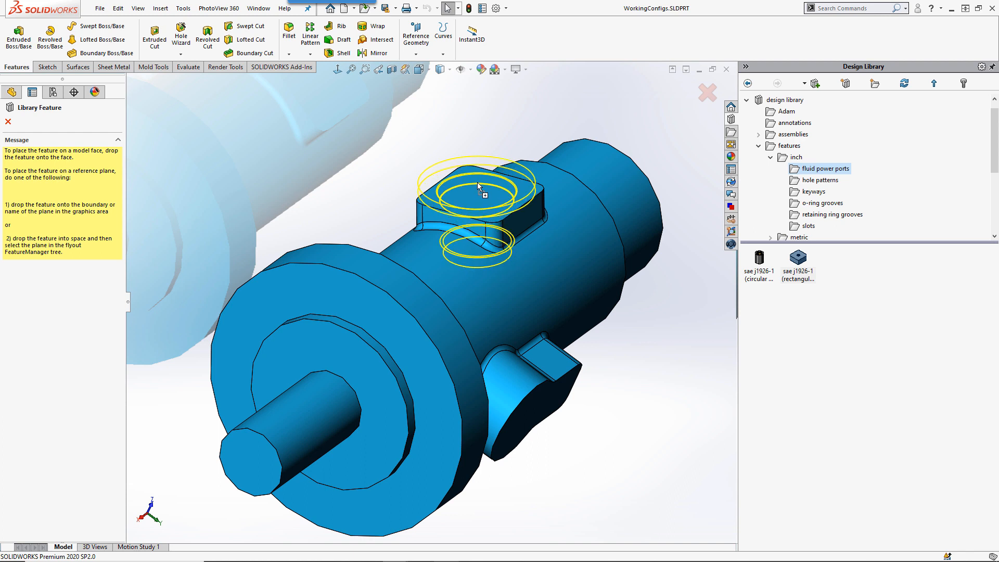
{"action": "left_click", "coordinate": [479, 188]}
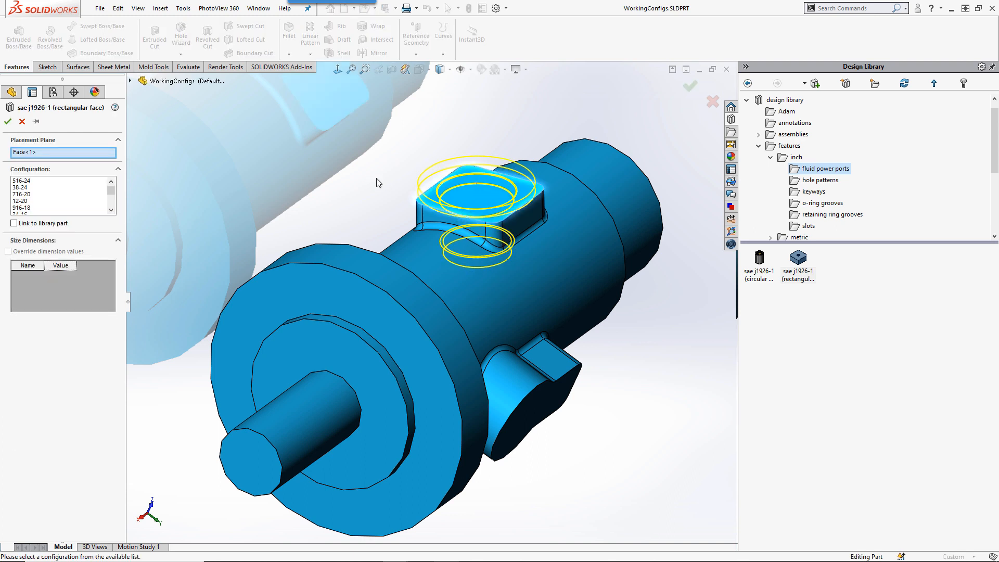
{"action": "left_click", "coordinate": [22, 194]}
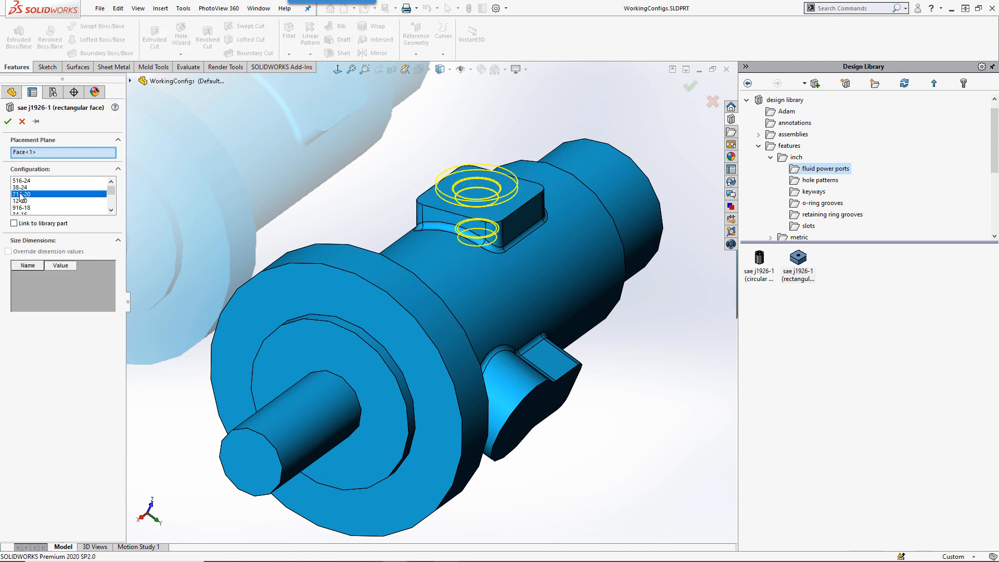
{"action": "left_click", "coordinate": [30, 193]}
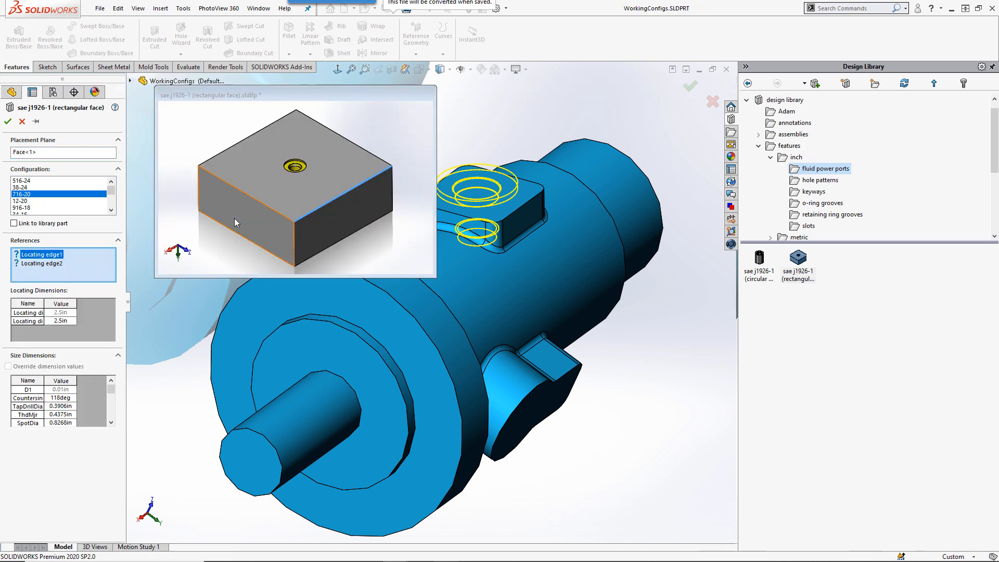
{"action": "mouse_move", "coordinate": [530, 204]}
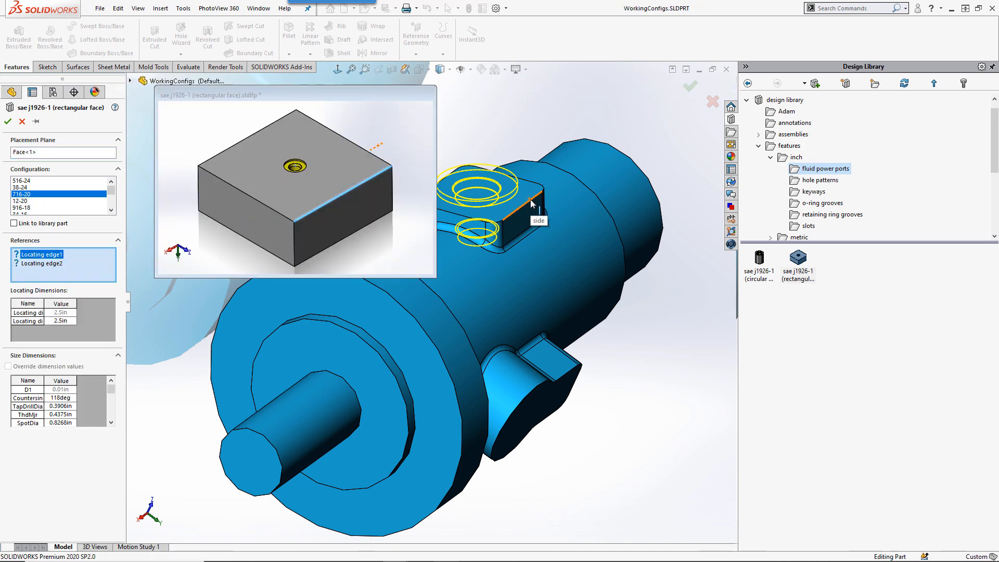
Step: Locate the port against the boss side edge with a 0.5 locating dimension
{"action": "left_click", "coordinate": [529, 185]}
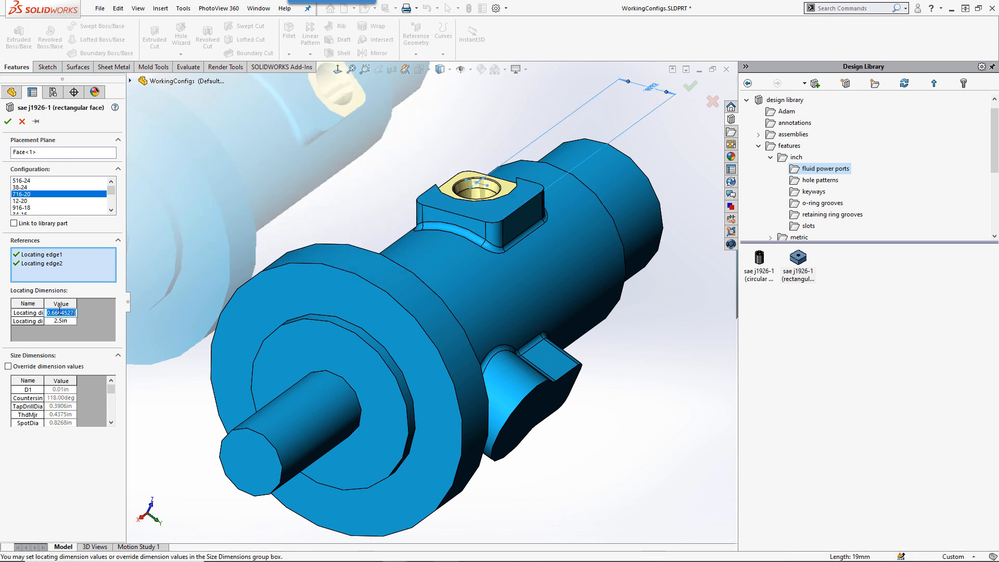
{"action": "type", "text": "0.5"}
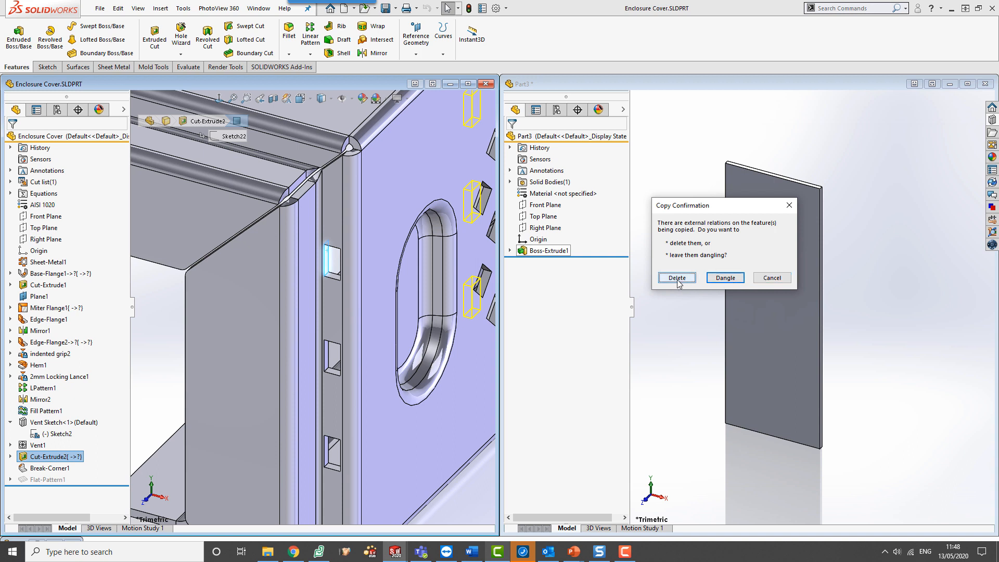
Step: Delete external relations so the copied slot cut lands in Part3 as Cut-Extrude1
{"action": "left_click", "coordinate": [676, 277]}
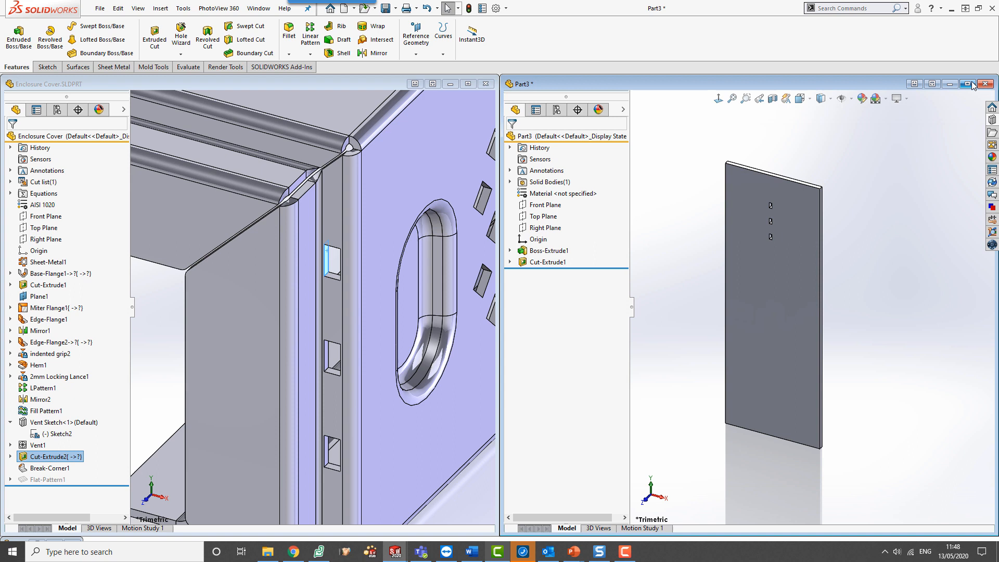
Step: Maximize Part3, expand Cut-Extrude1 to show Sketch2, and select the cut feature
{"action": "left_click", "coordinate": [968, 83]}
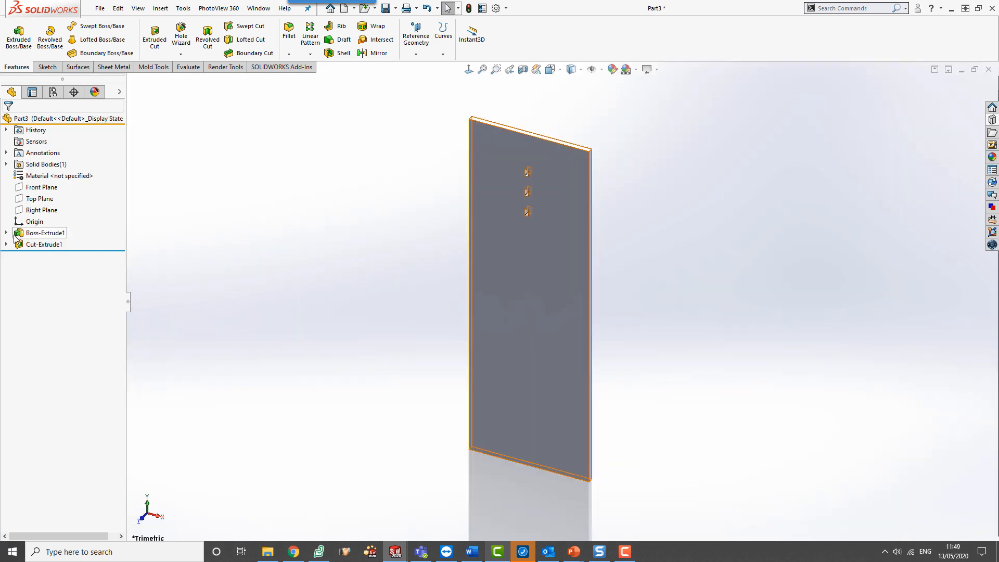
{"action": "left_click", "coordinate": [6, 243]}
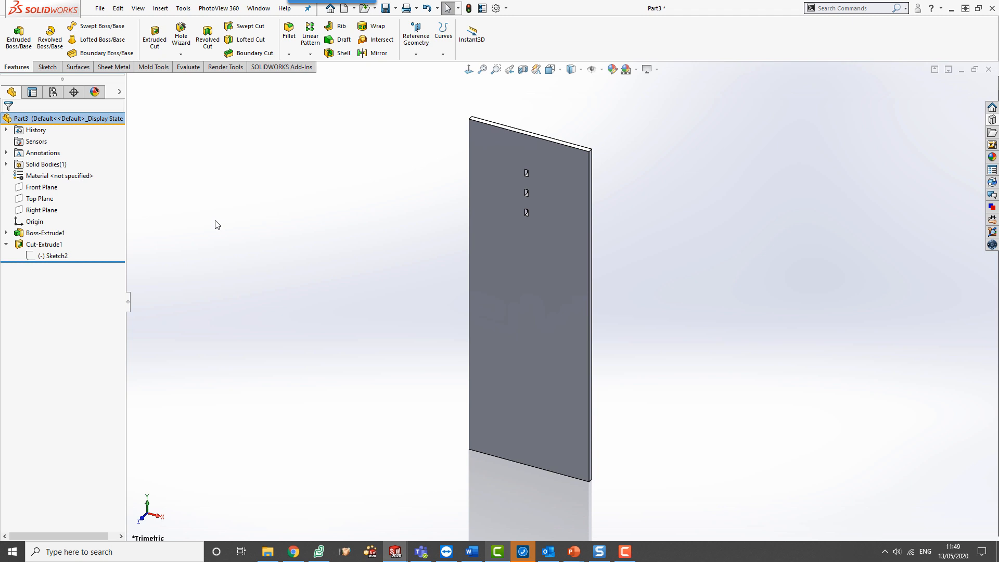
{"action": "left_click", "coordinate": [48, 256]}
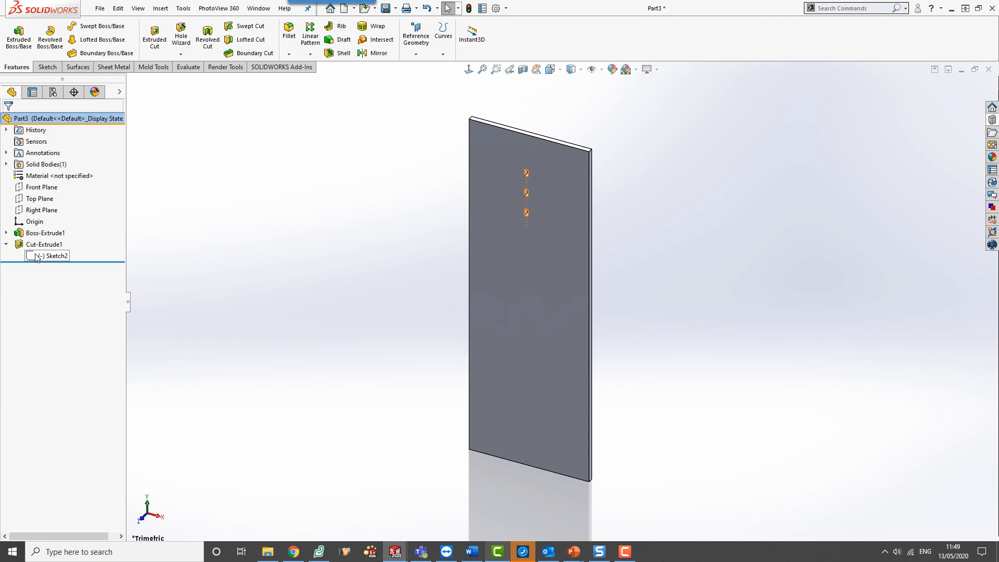
{"action": "left_click", "coordinate": [43, 244]}
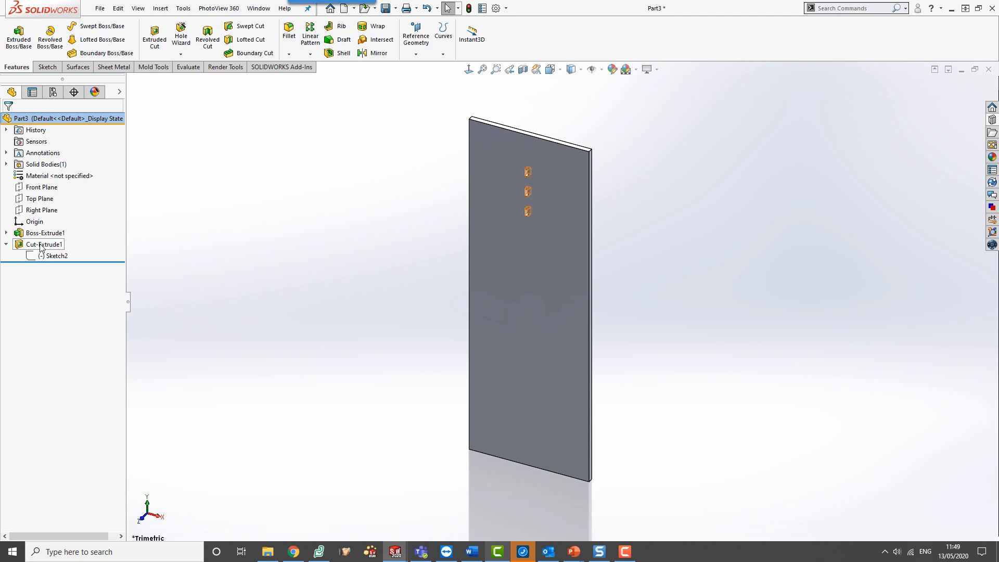
{"action": "left_click", "coordinate": [40, 244]}
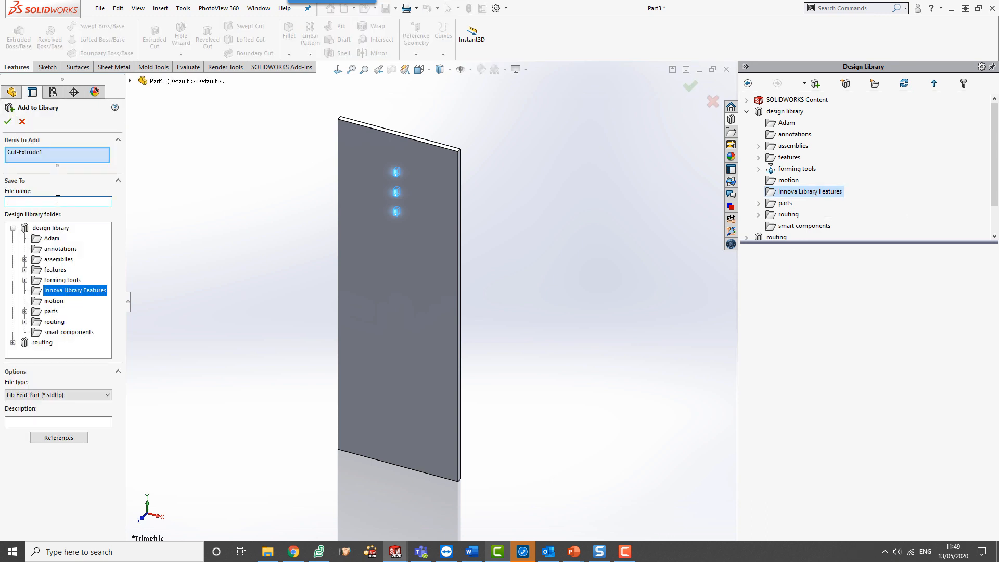
Step: Save Cut-Extrude1 as library feature 'Locating Holes' in Innova Library Features
{"action": "type", "text": "Locating Holes"}
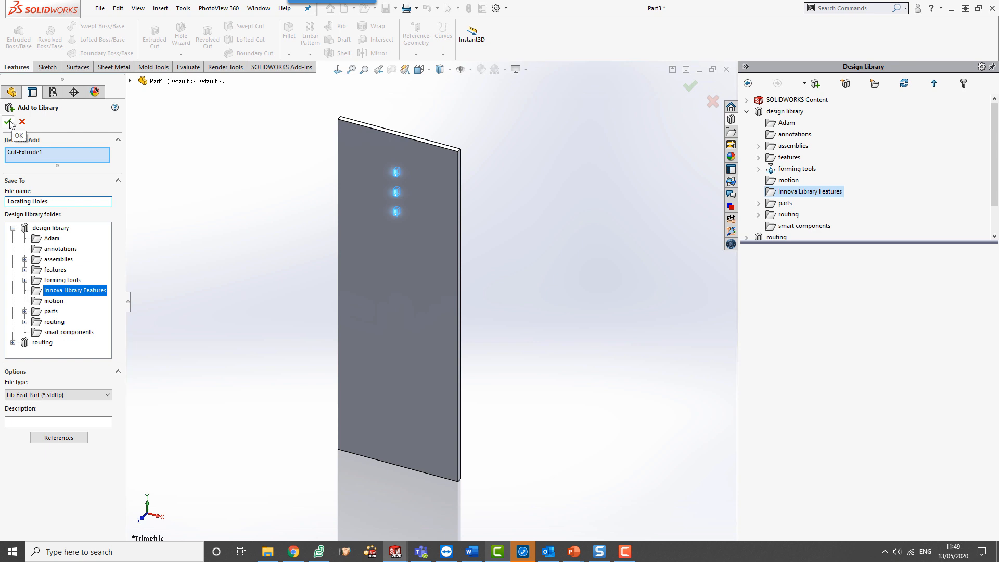
{"action": "left_click", "coordinate": [10, 123]}
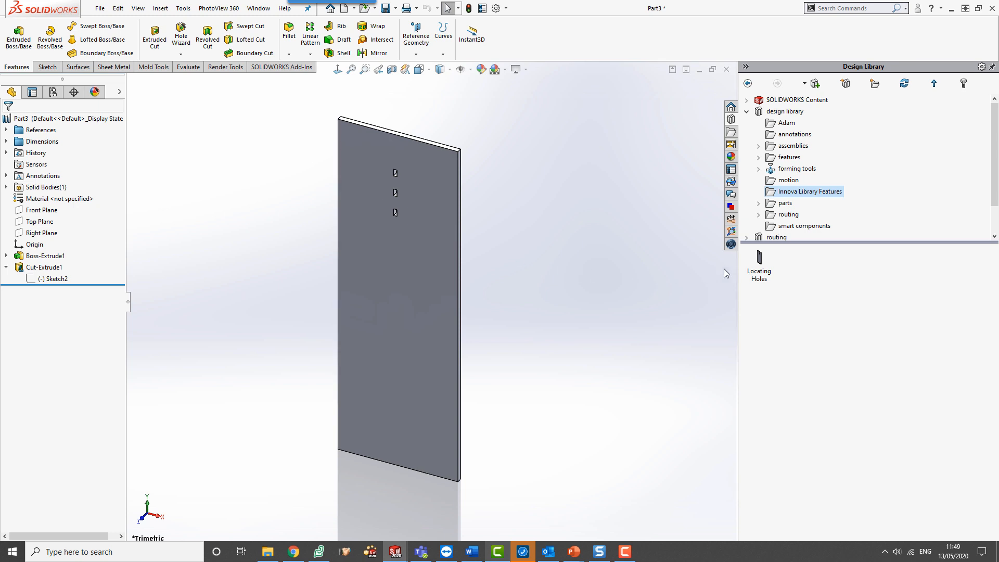
{"action": "mouse_move", "coordinate": [760, 261]}
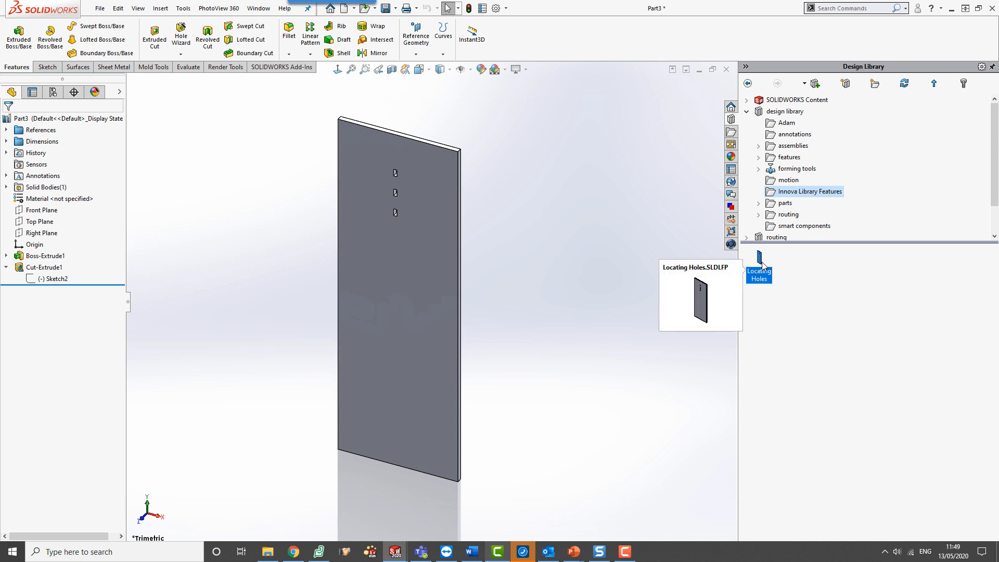